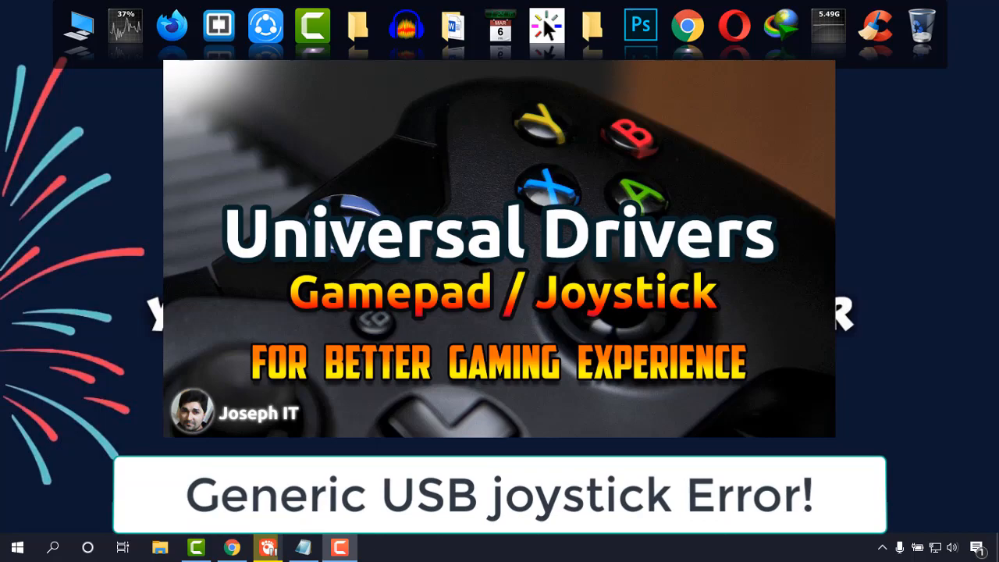
Download the Universal Joystick Driver – Speedlink RAR (1.31MB) into the Compressed downloads folder.
click(231, 546)
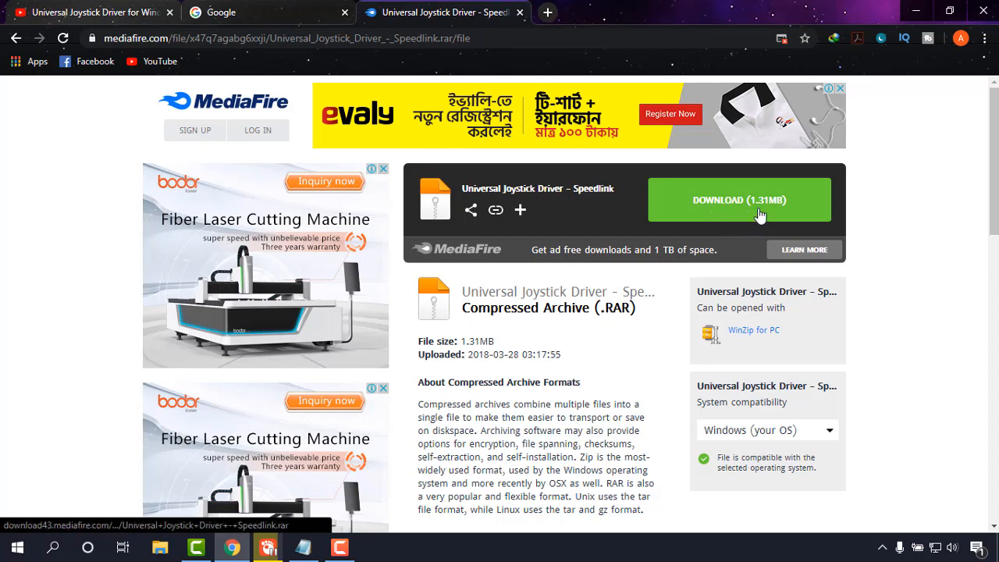
click(740, 200)
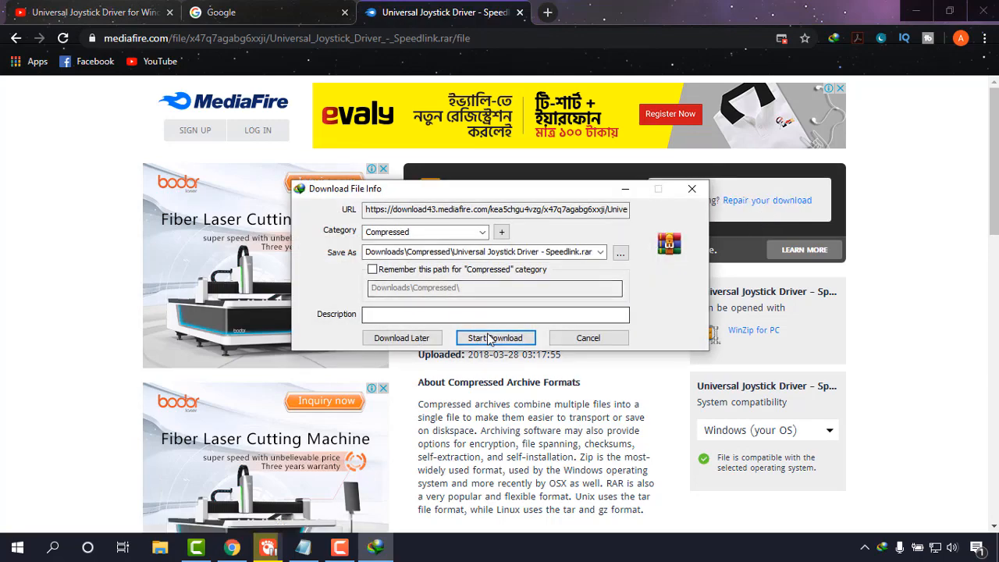
click(495, 337)
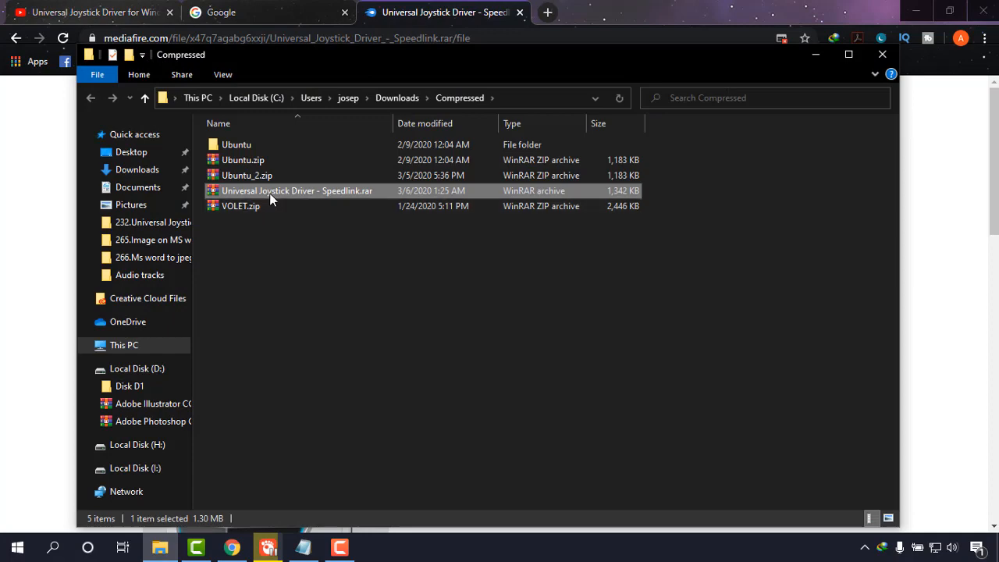
Extract Universal Joystick Driver - Speedlink.rar into its own folder using WinRAR.
right_click(297, 190)
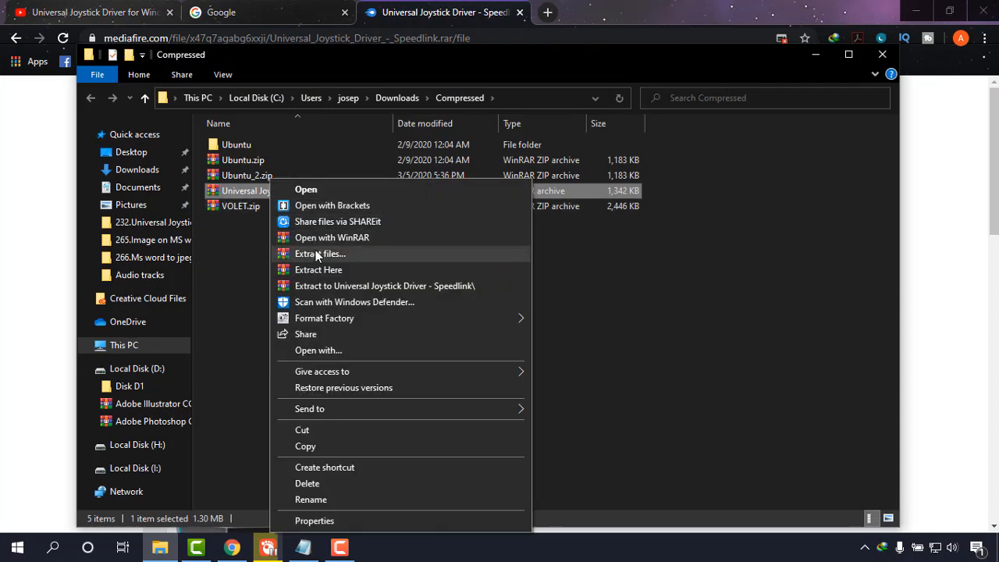
click(320, 253)
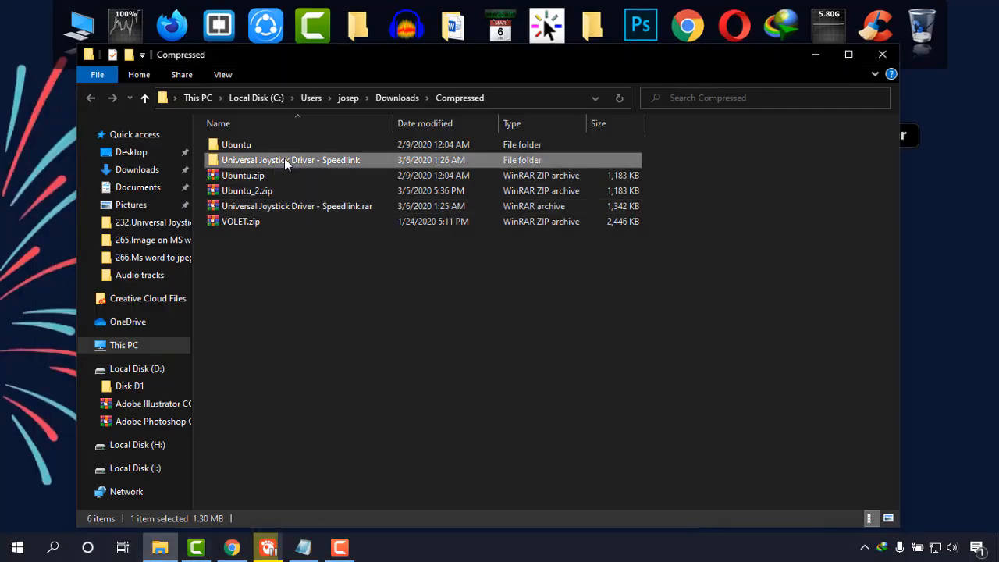
Run the installer .exe inside the extracted Universal Joystick Driver - Speedlink folder.
double_click(290, 159)
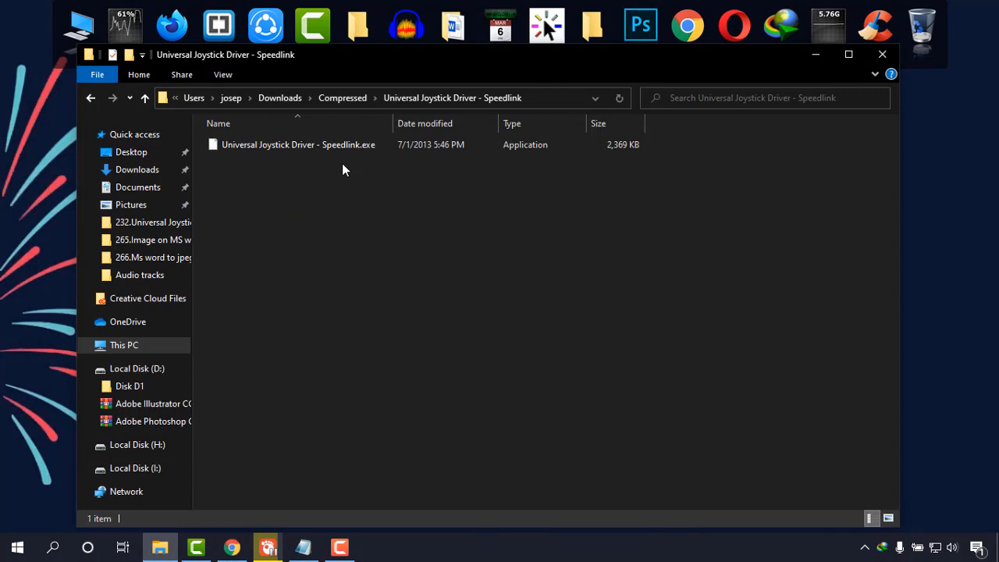
click(299, 144)
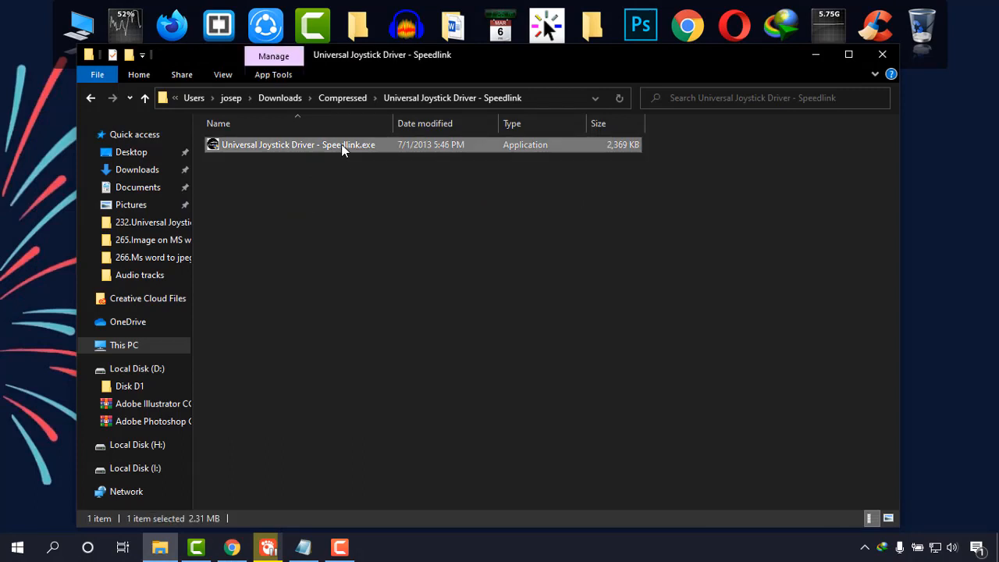
mouse_move(331, 155)
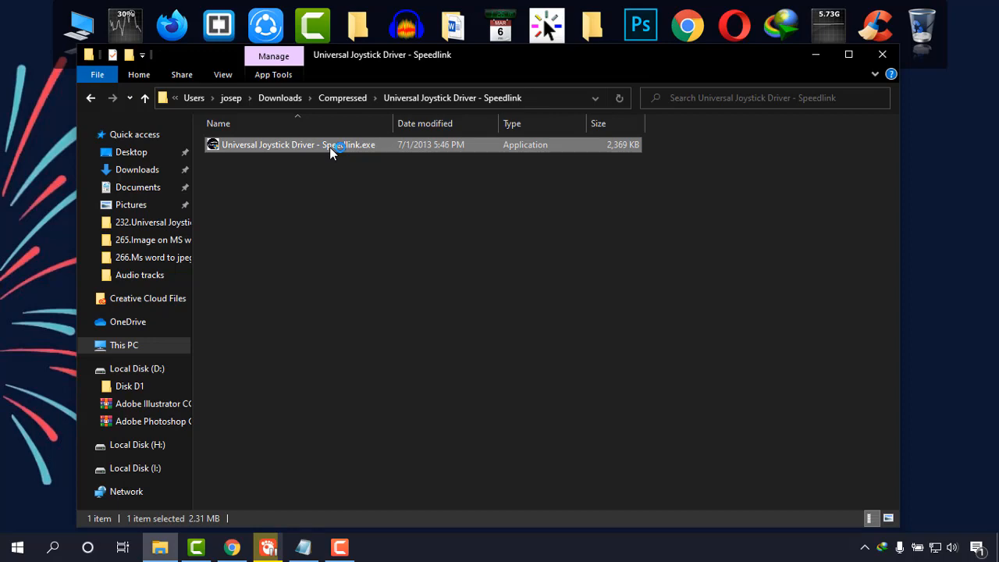
double_click(297, 144)
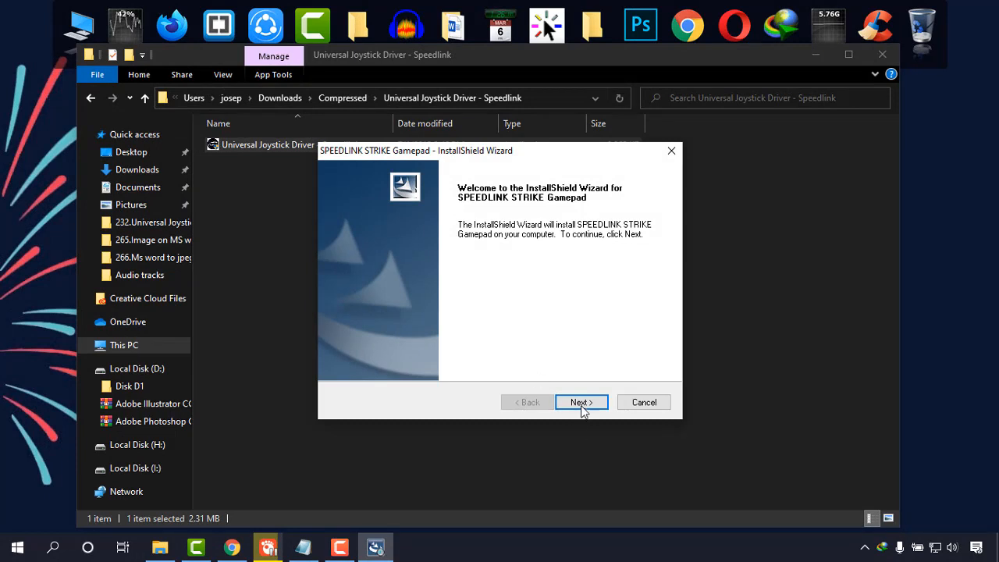
Install the SPEEDLINK STRIKE Gamepad driver through the wizard and finish once it completes.
click(581, 403)
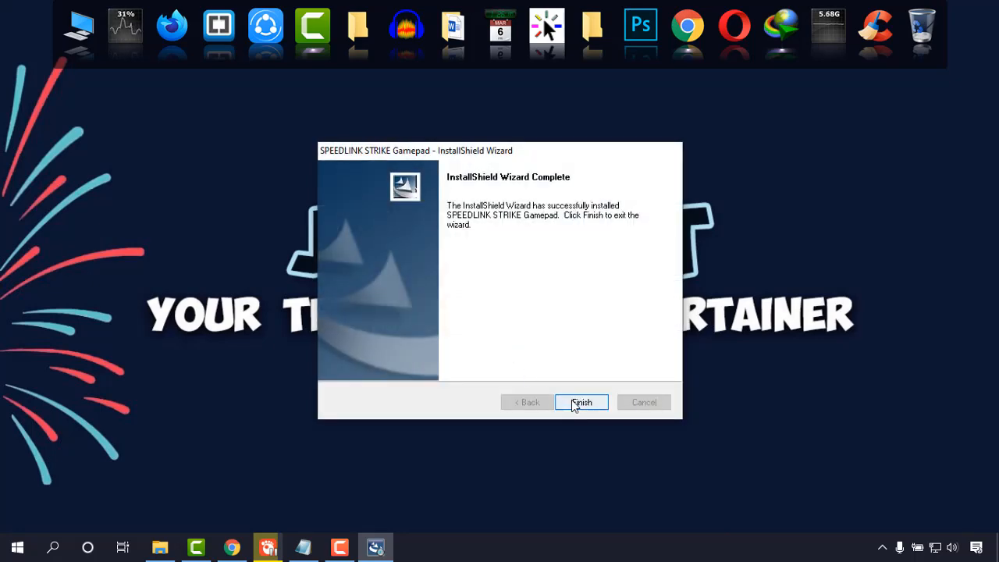
click(580, 403)
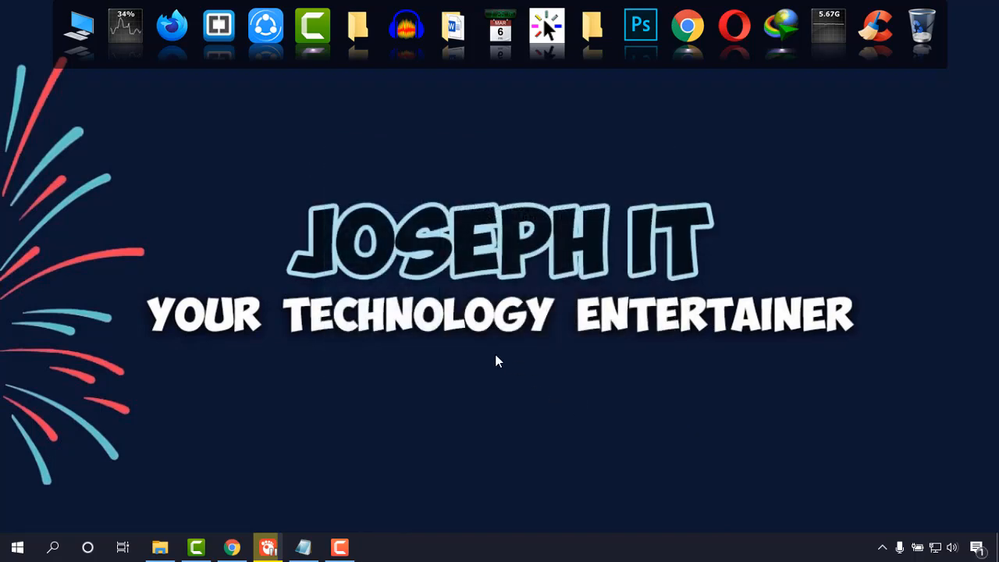
mouse_move(484, 368)
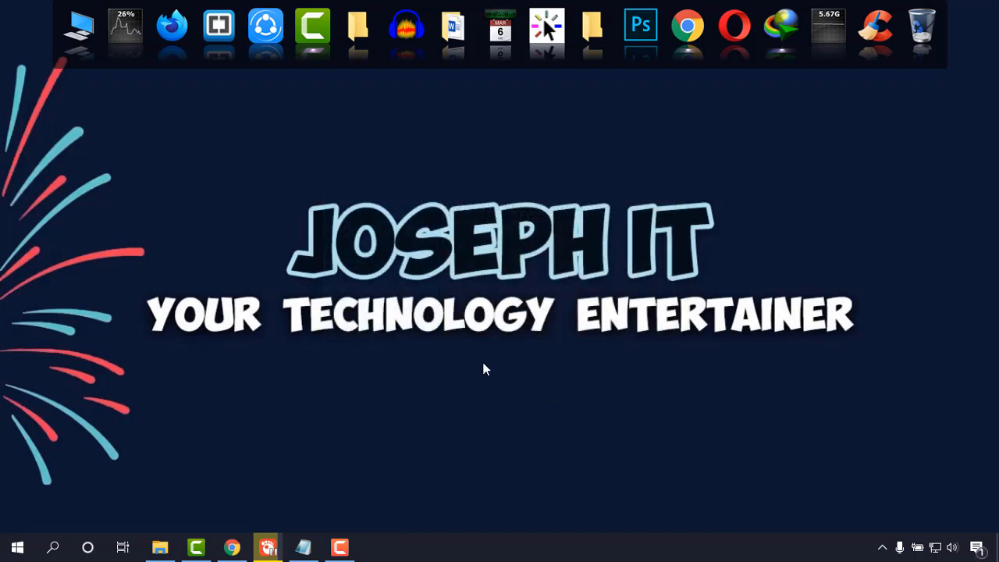